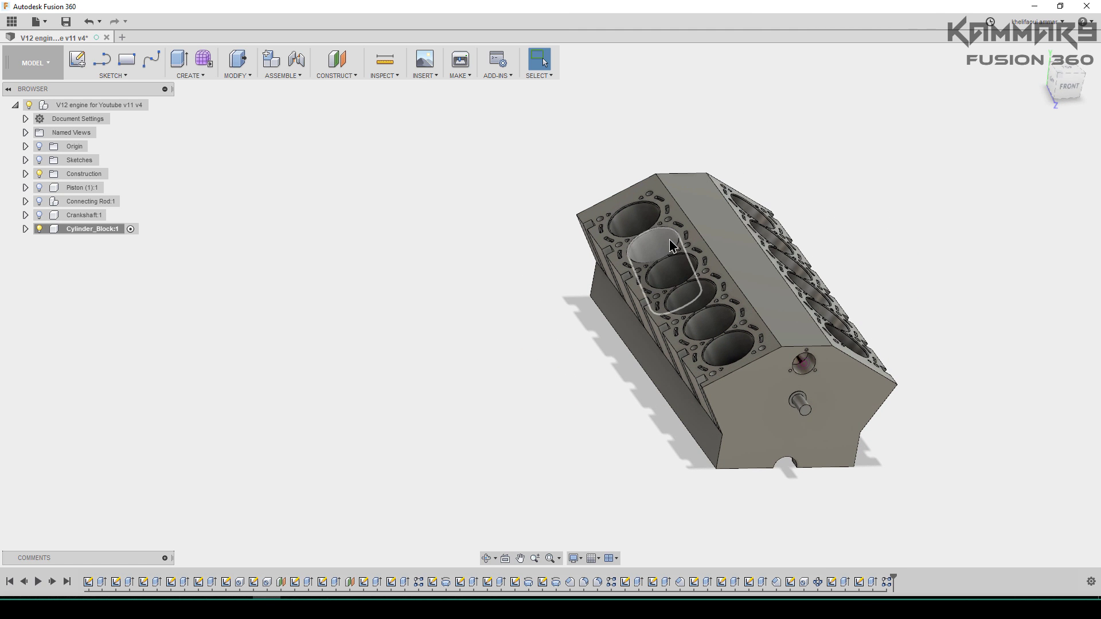
- Expand the Cylinder_Block component and select the block's end face, viewed straight on
{"action": "left_click_drag", "start_coordinate": [671, 246], "coordinate": [794, 379]}
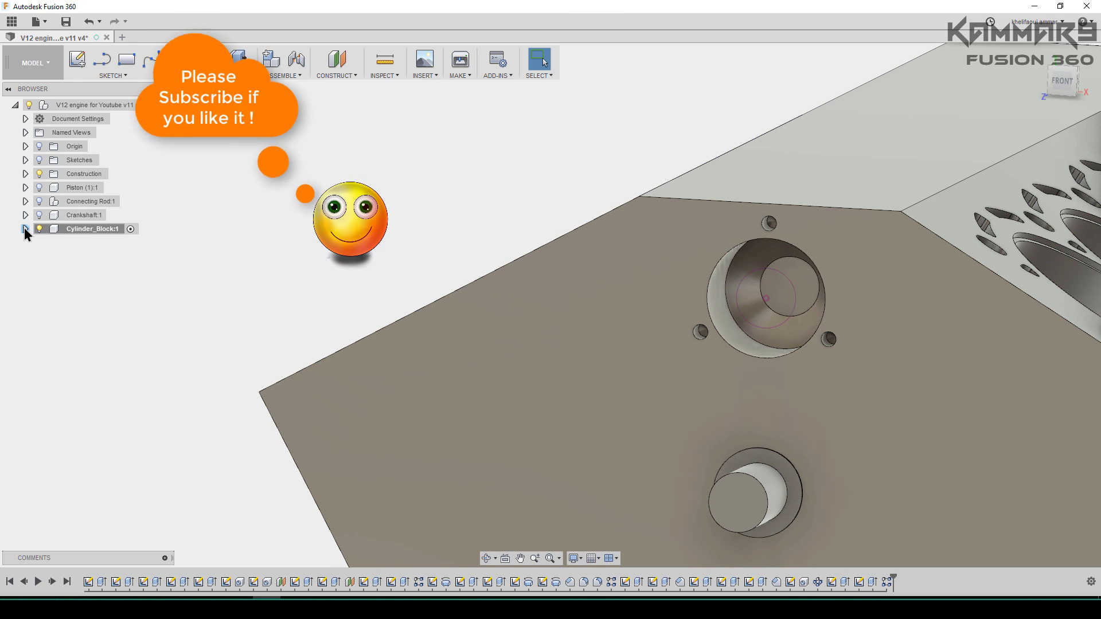
{"action": "left_click", "coordinate": [25, 230]}
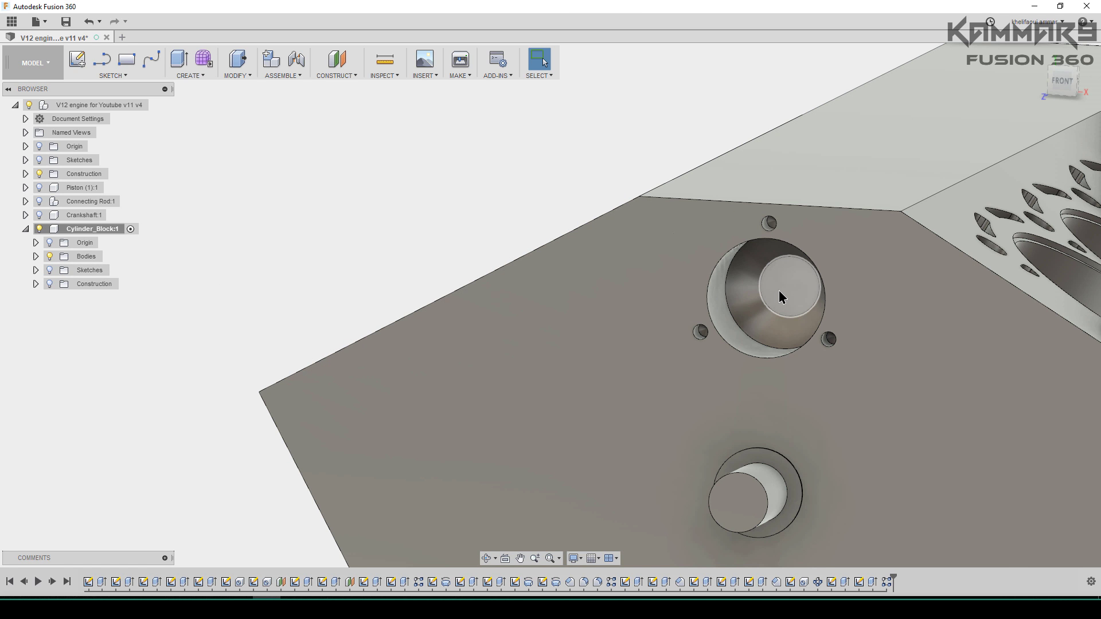
{"action": "left_click", "coordinate": [787, 284]}
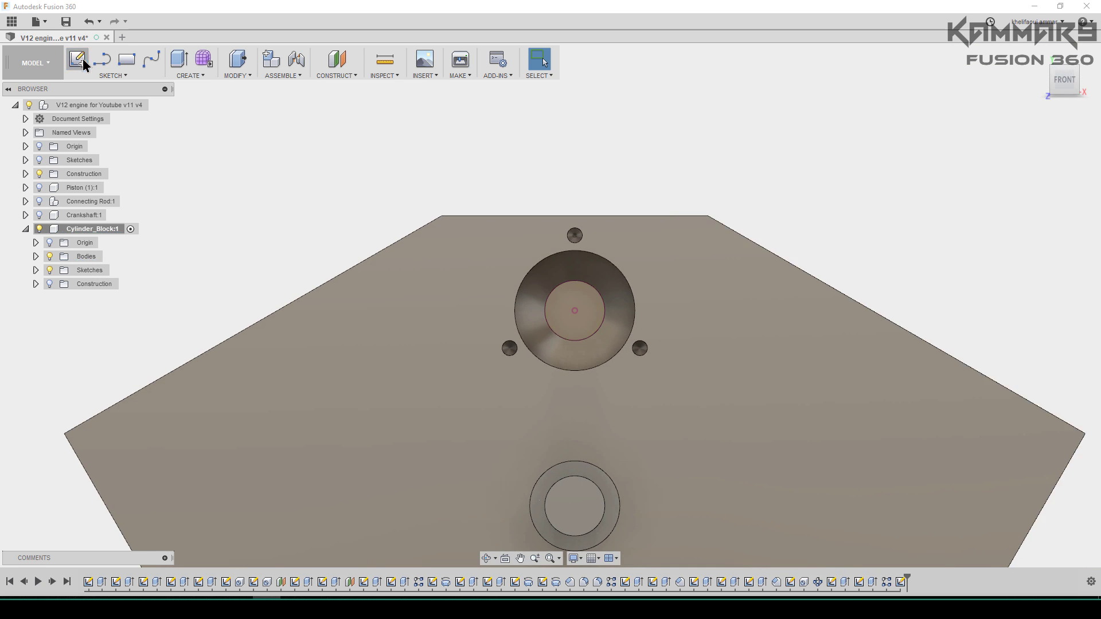
- Start a sketch on the end face and begin the half-trapezoid outline from the top edge's centre
{"action": "left_click", "coordinate": [78, 59]}
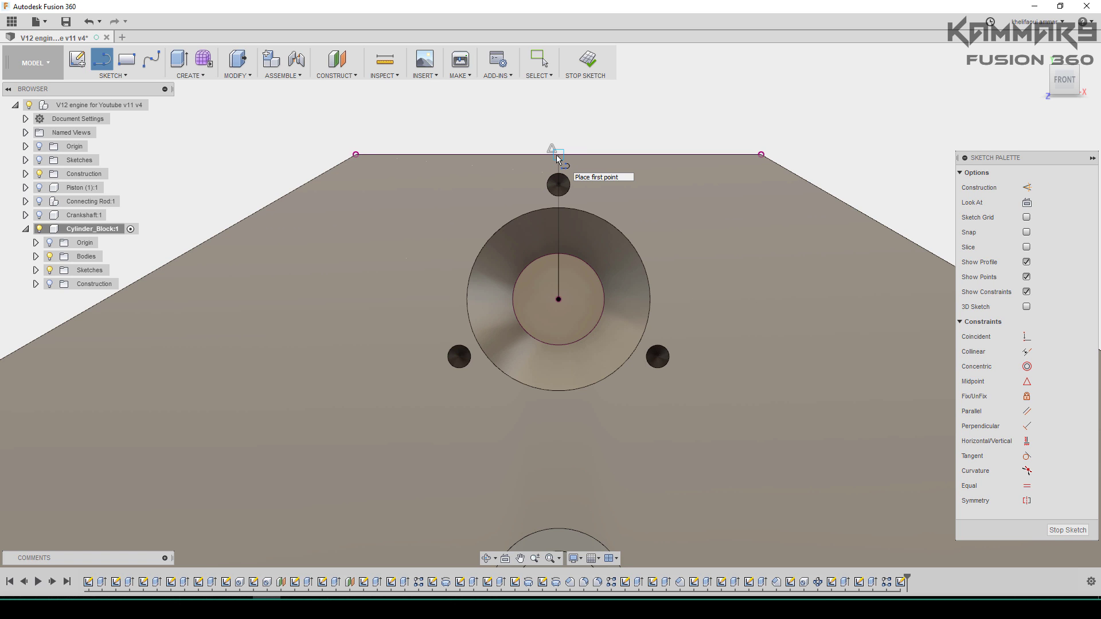
{"action": "left_click", "coordinate": [742, 155]}
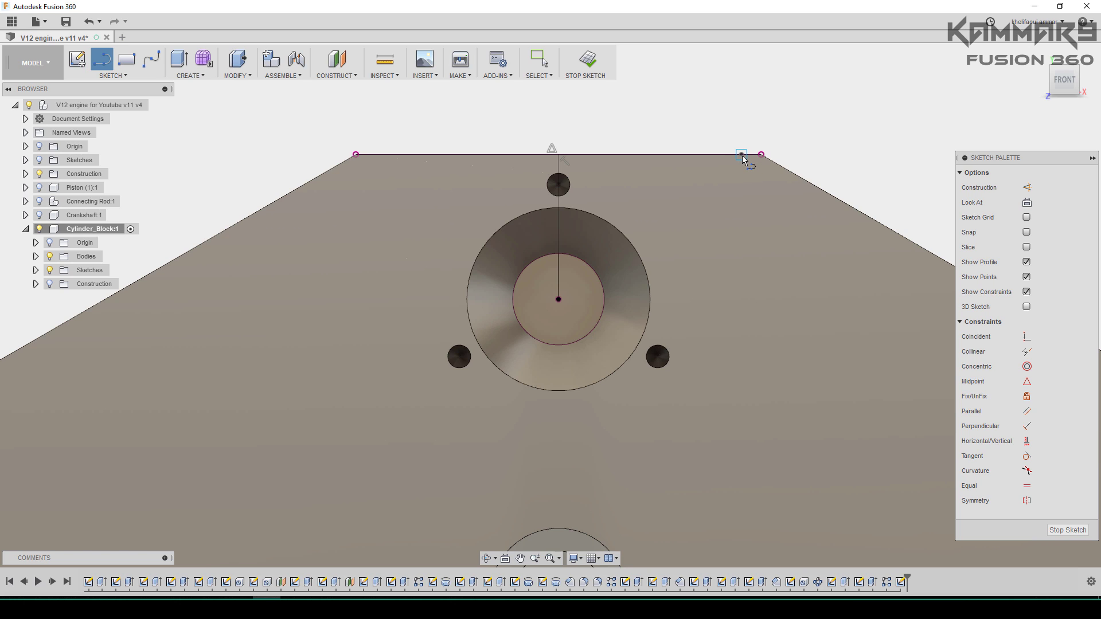
{"action": "left_click", "coordinate": [742, 154]}
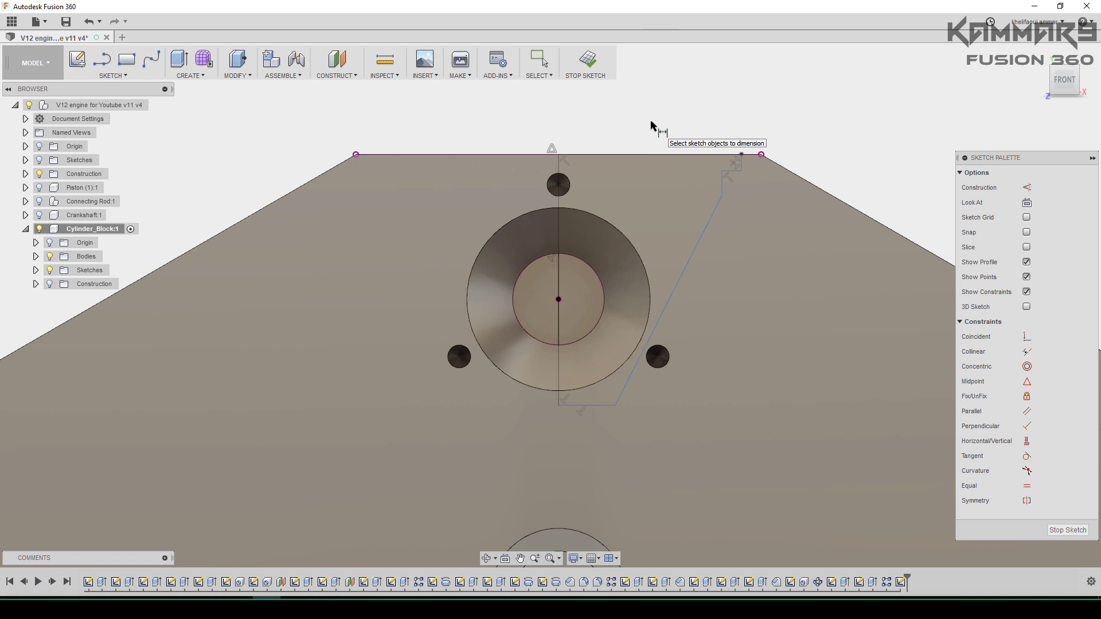
- Dimension the half outline: top width 42, step 7, bottom width 15, depth 60 along the slanted side
{"action": "left_click", "coordinate": [652, 155]}
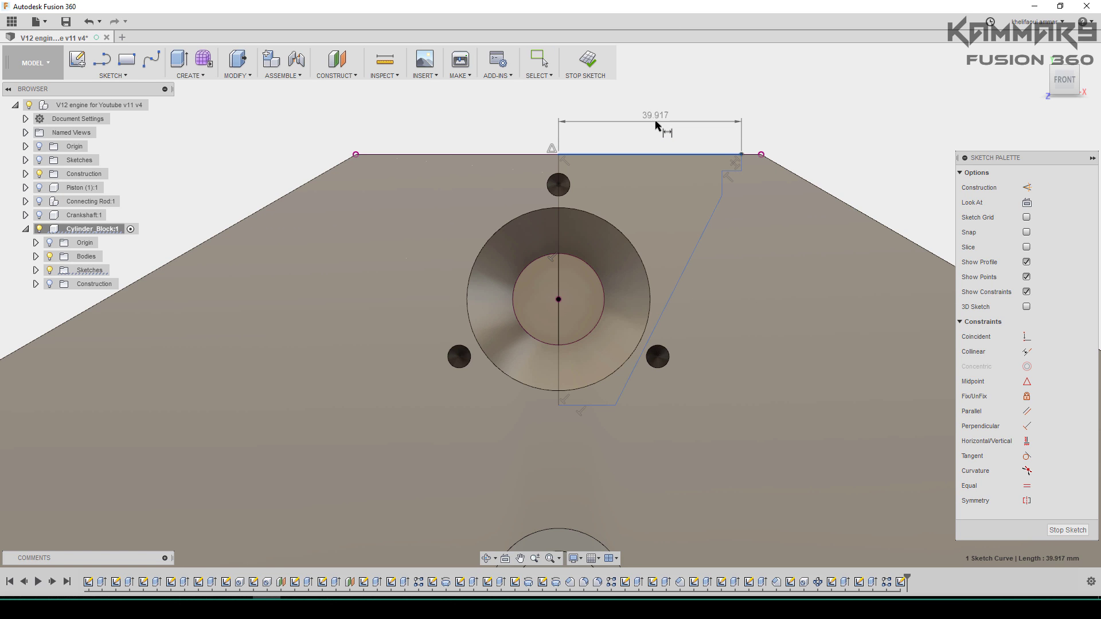
{"action": "double_click", "coordinate": [653, 115]}
{"action": "type", "text": "42"}
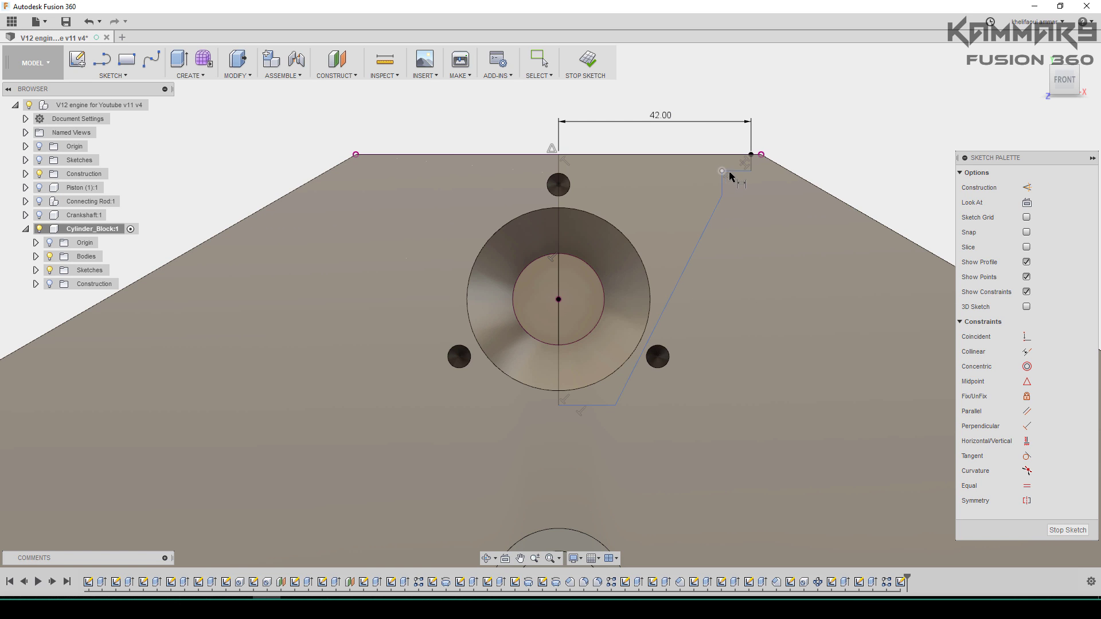
{"action": "left_click", "coordinate": [752, 165]}
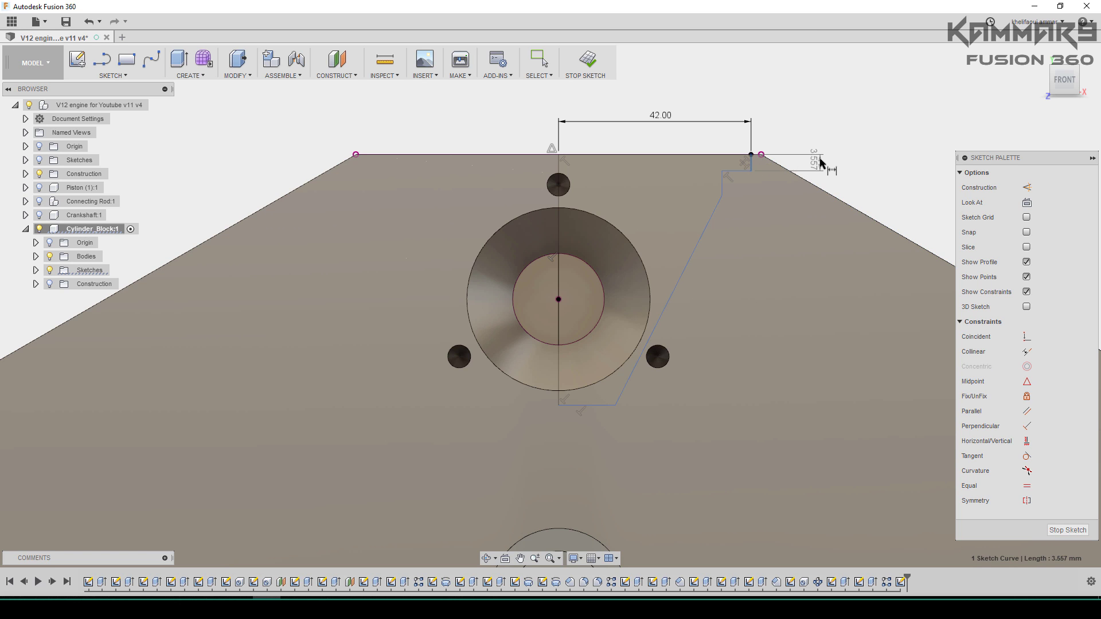
{"action": "left_click", "coordinate": [814, 162]}
{"action": "type", "text": "5"}
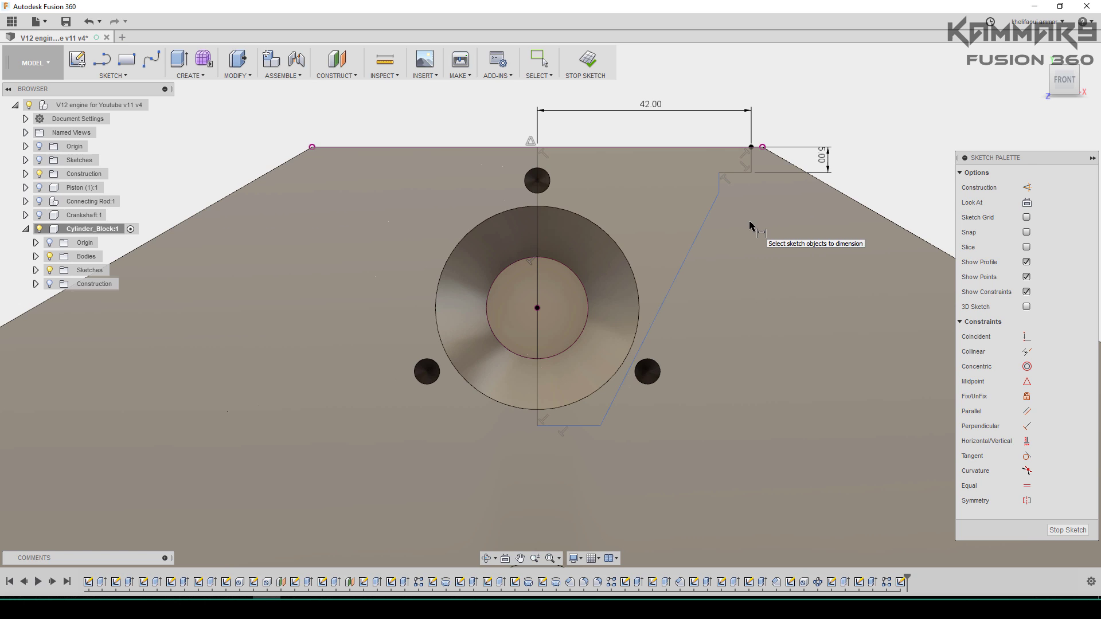
{"action": "left_click", "coordinate": [735, 180]}
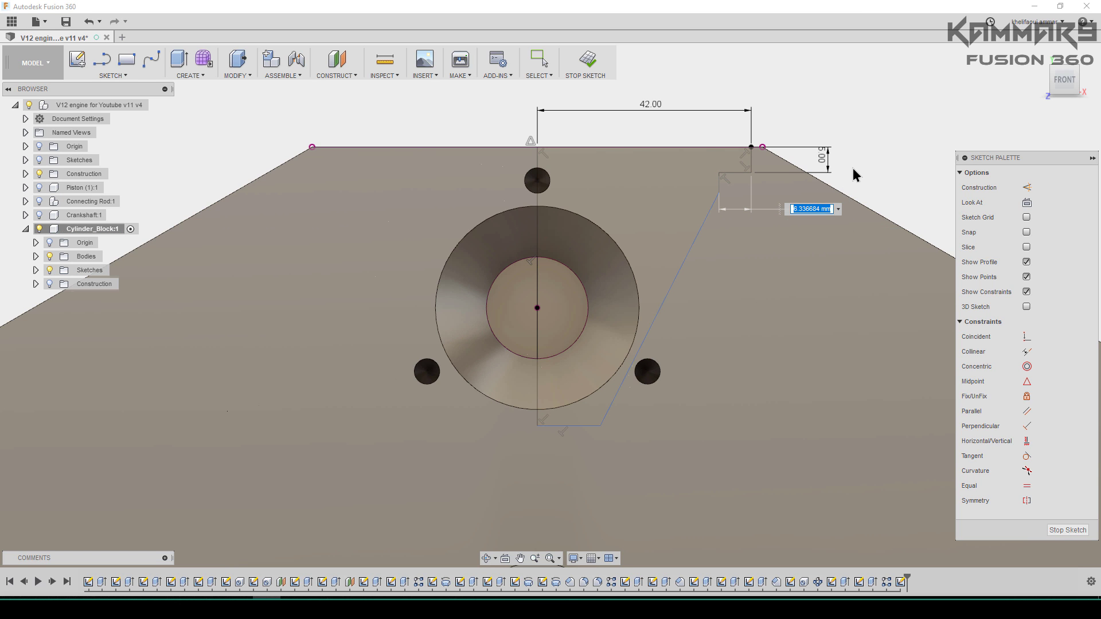
{"action": "type", "text": "7.00"}
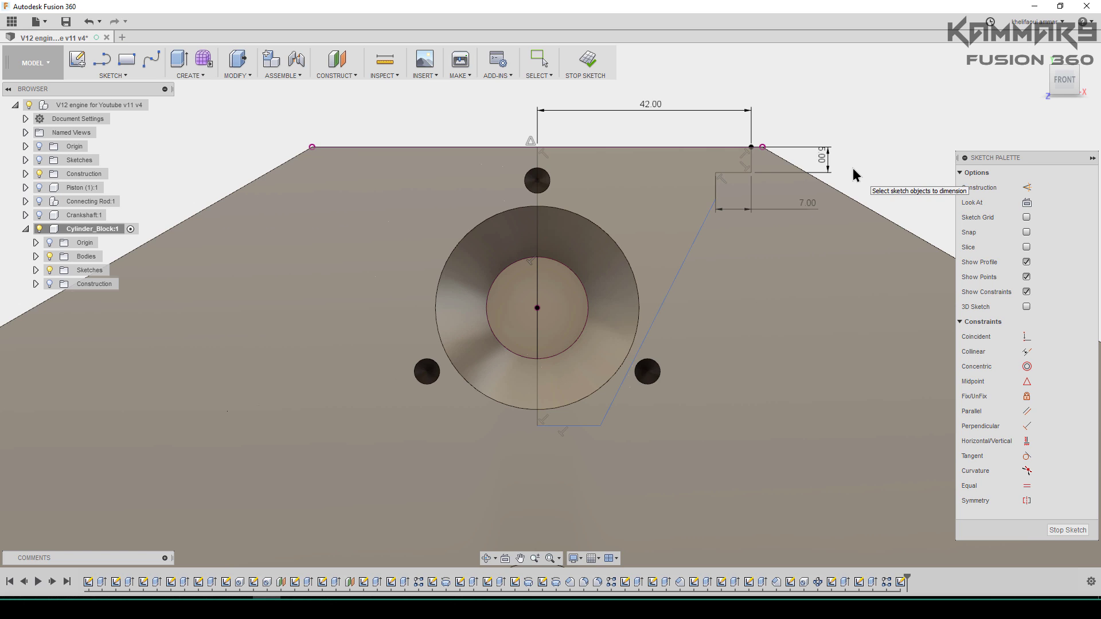
{"action": "mouse_move", "coordinate": [578, 424]}
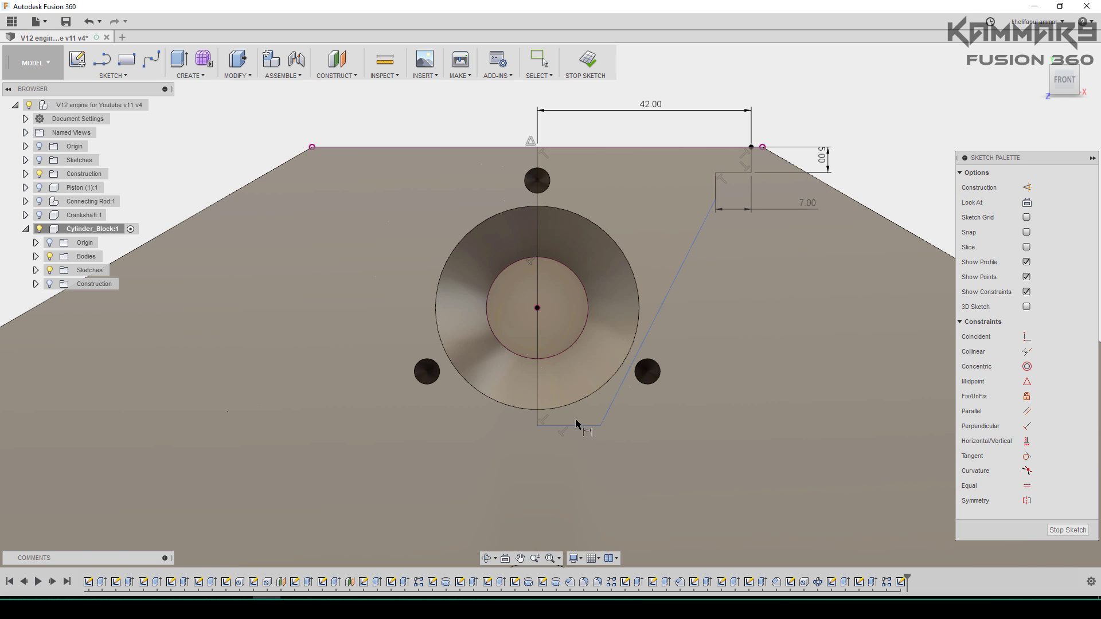
{"action": "left_click", "coordinate": [576, 424]}
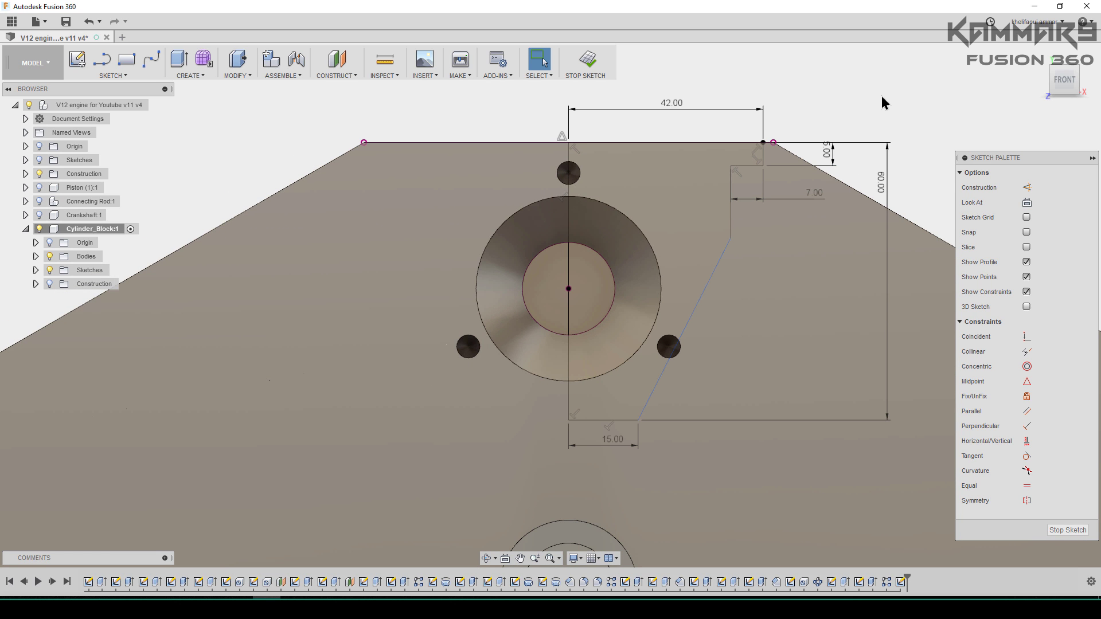
{"action": "mouse_move", "coordinate": [877, 102]}
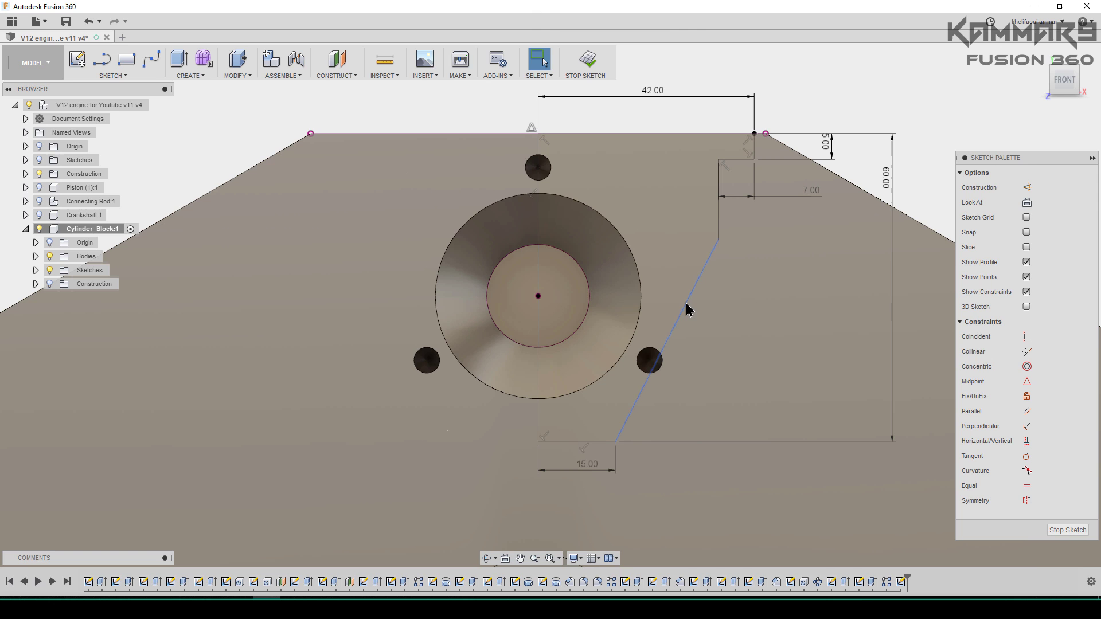
{"action": "left_click", "coordinate": [684, 305]}
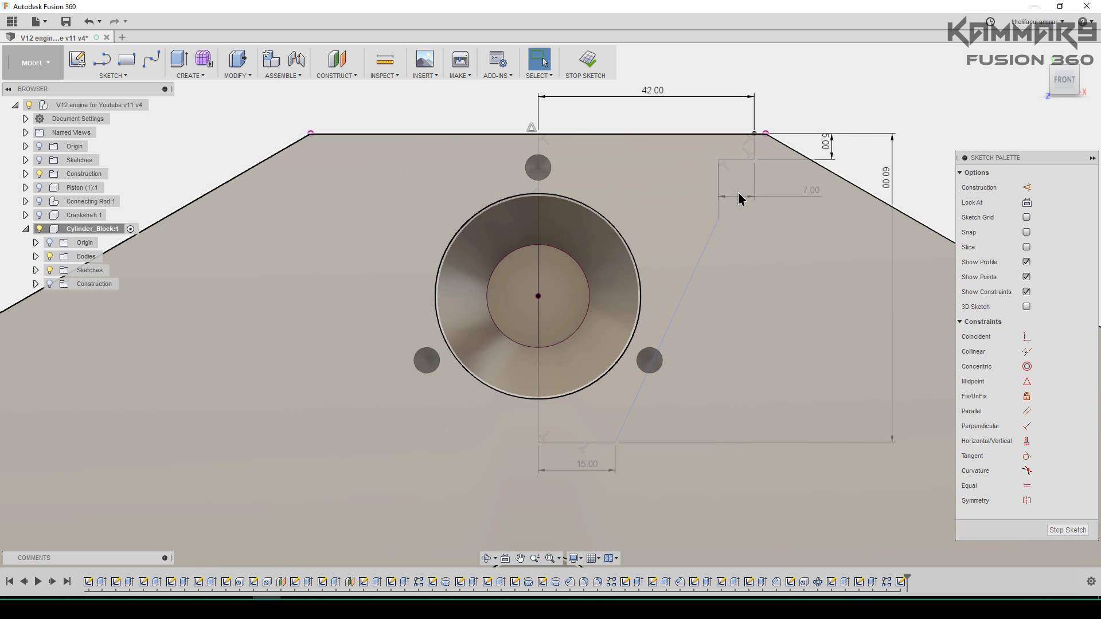
- Mirror the six half-trapezoid lines about the vertical centreline to complete the symmetric trapezoid
{"action": "left_click", "coordinate": [718, 193]}
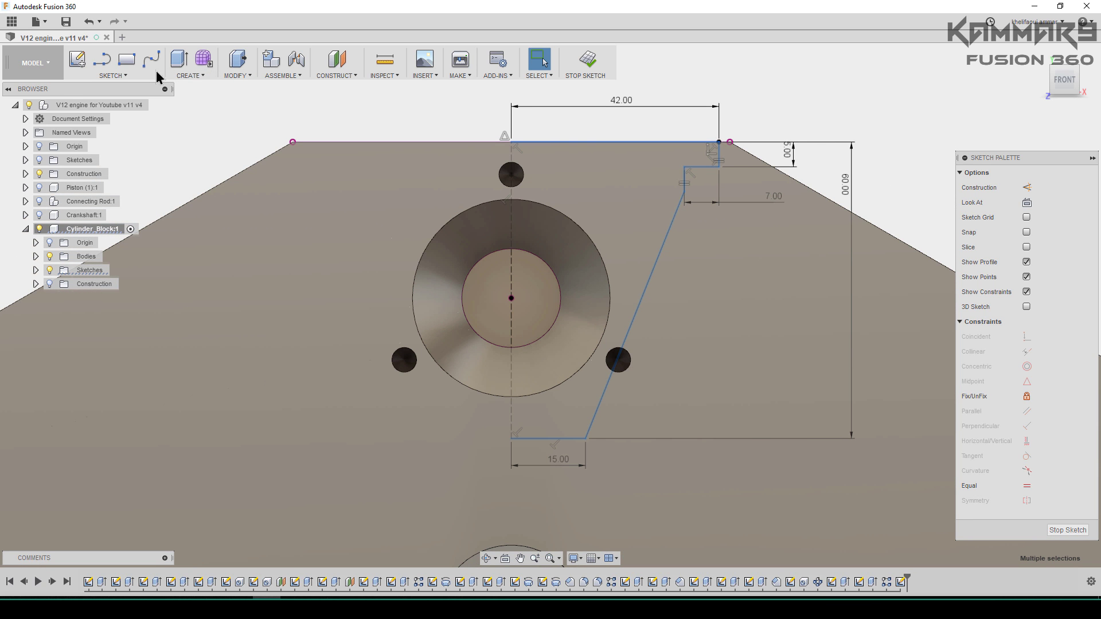
{"action": "left_click", "coordinate": [114, 62]}
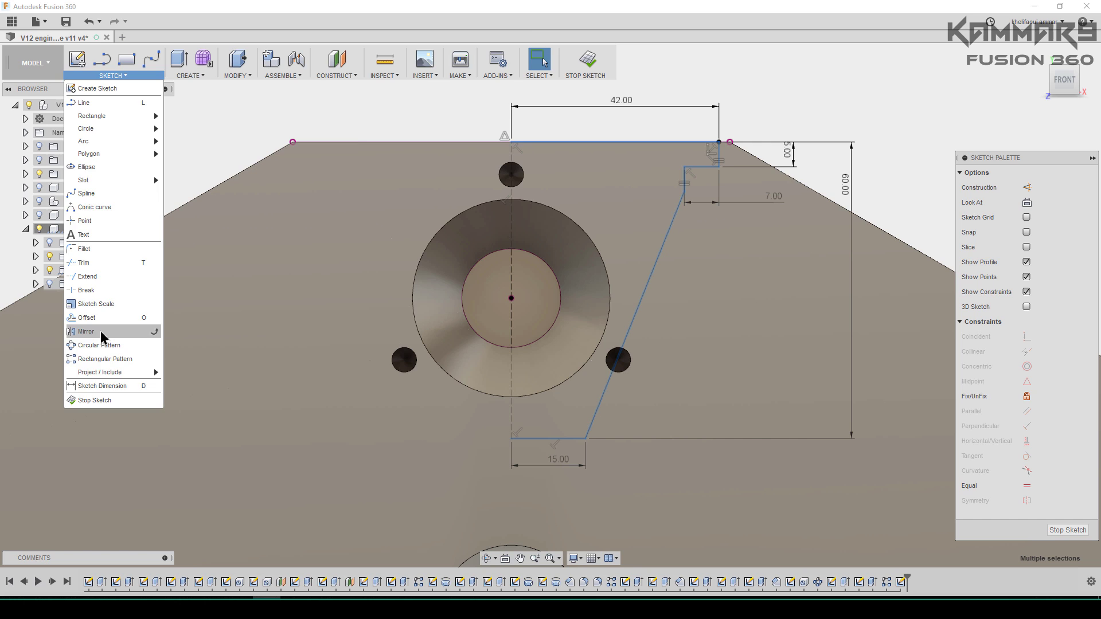
{"action": "left_click", "coordinate": [86, 330]}
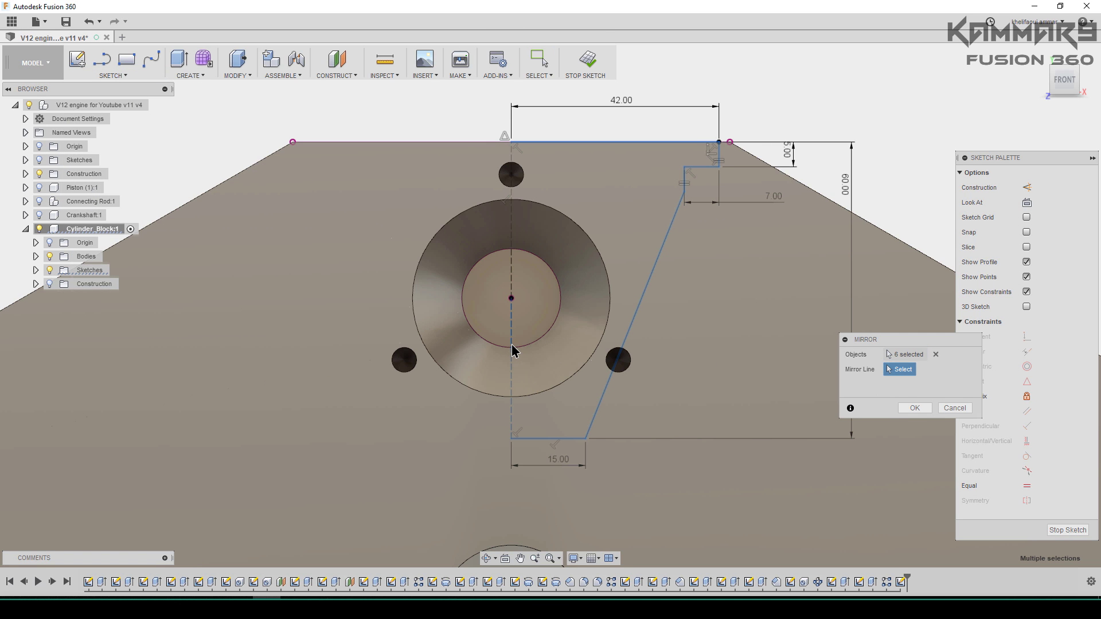
{"action": "left_click", "coordinate": [914, 408]}
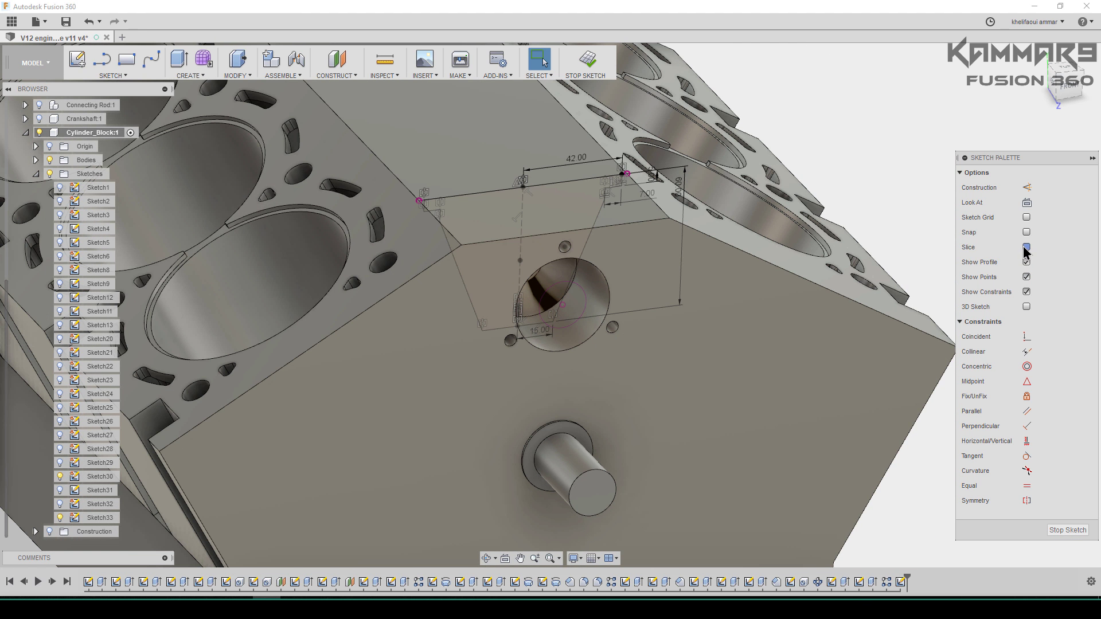
- Slice the block at the sketch plane so the trapezoid shows as one closed profile
{"action": "left_click", "coordinate": [1025, 248]}
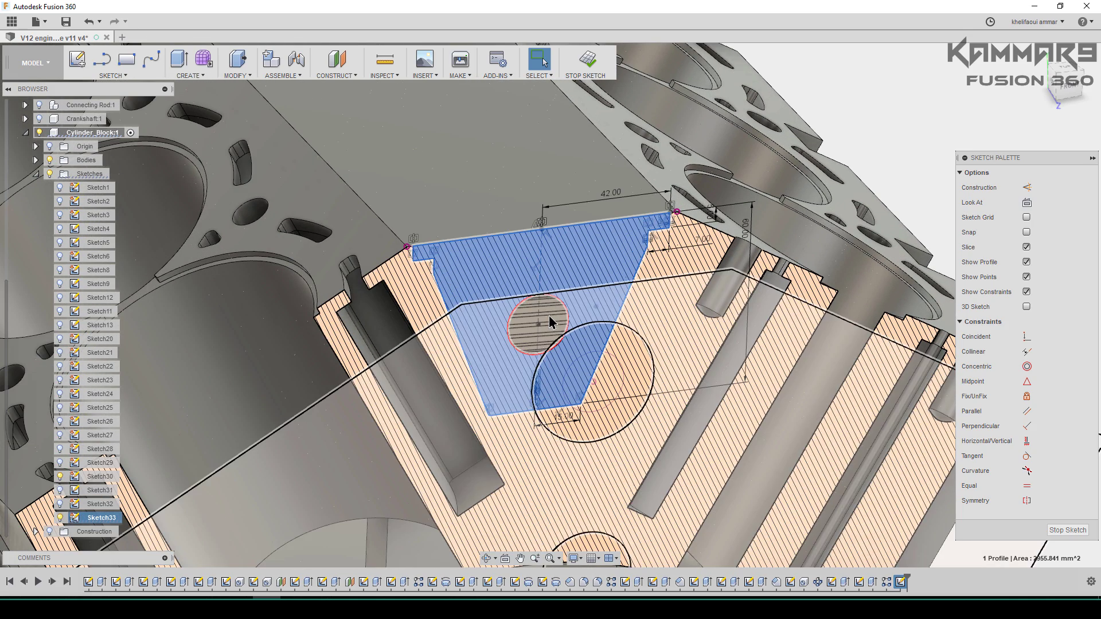
{"action": "mouse_move", "coordinate": [532, 310]}
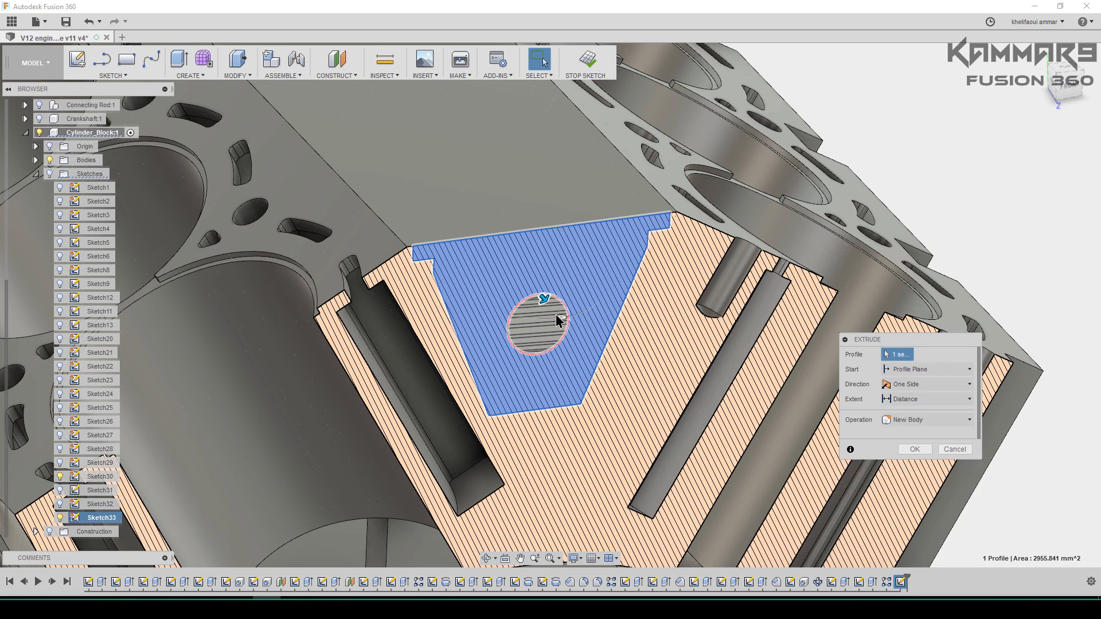
- Extrude the trapezoid profile as a cut deep into the block, forming the pocket between the cylinder banks
{"action": "left_click_drag", "start_coordinate": [541, 312], "coordinate": [500, 249]}
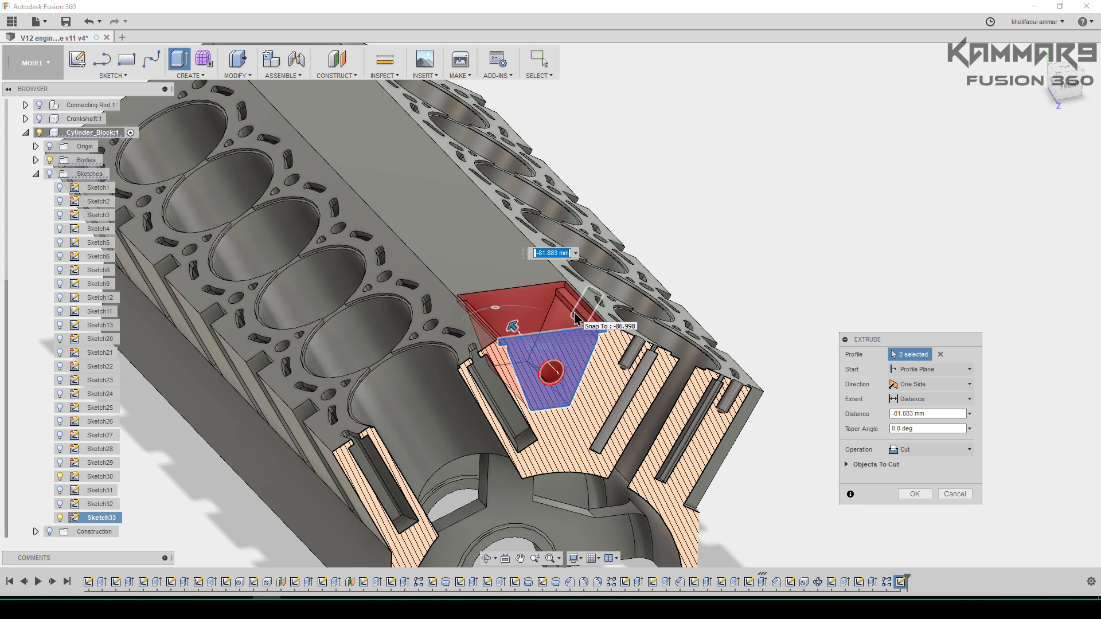
{"action": "type", "text": "-5"}
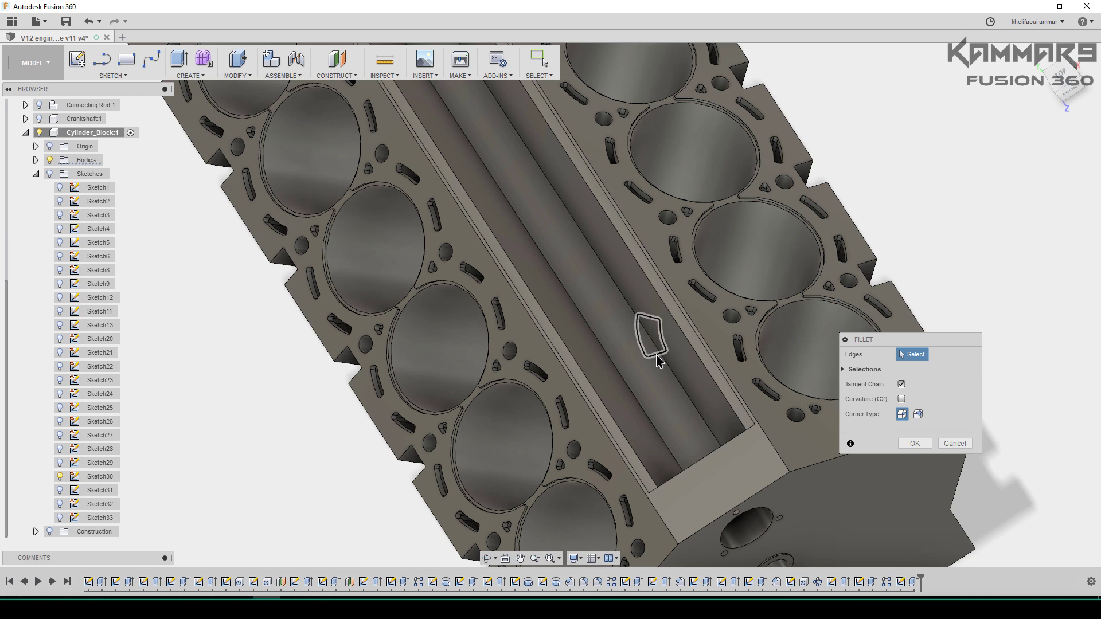
- Fillet the valley edges of the trapezoidal channel at 5 mm radius, selecting edges on both sides
{"action": "left_click", "coordinate": [653, 355]}
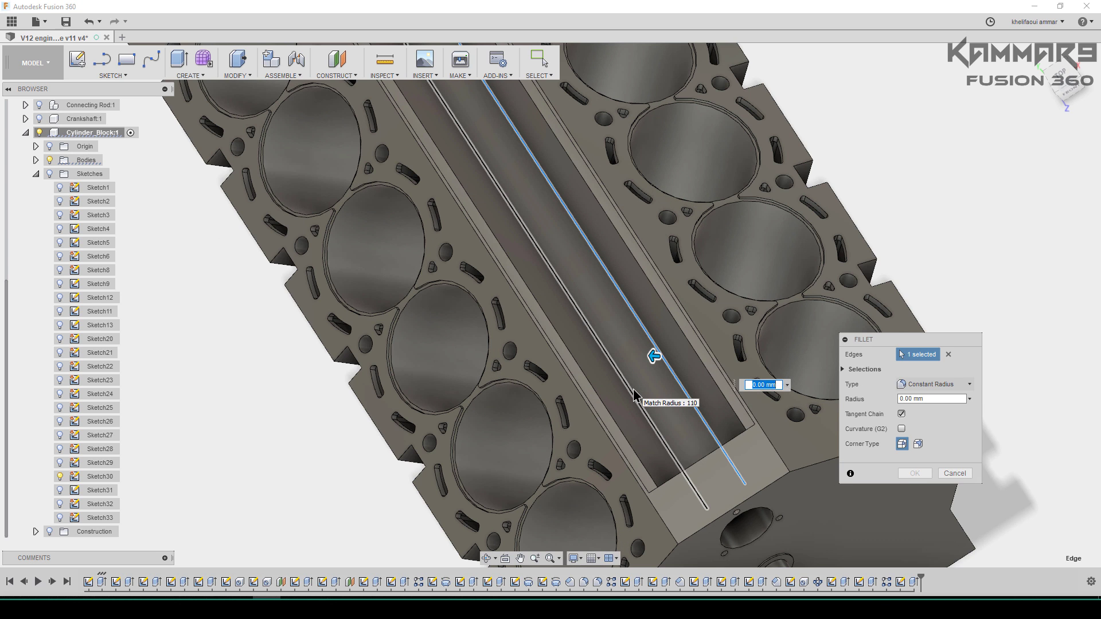
{"action": "type", "text": "5"}
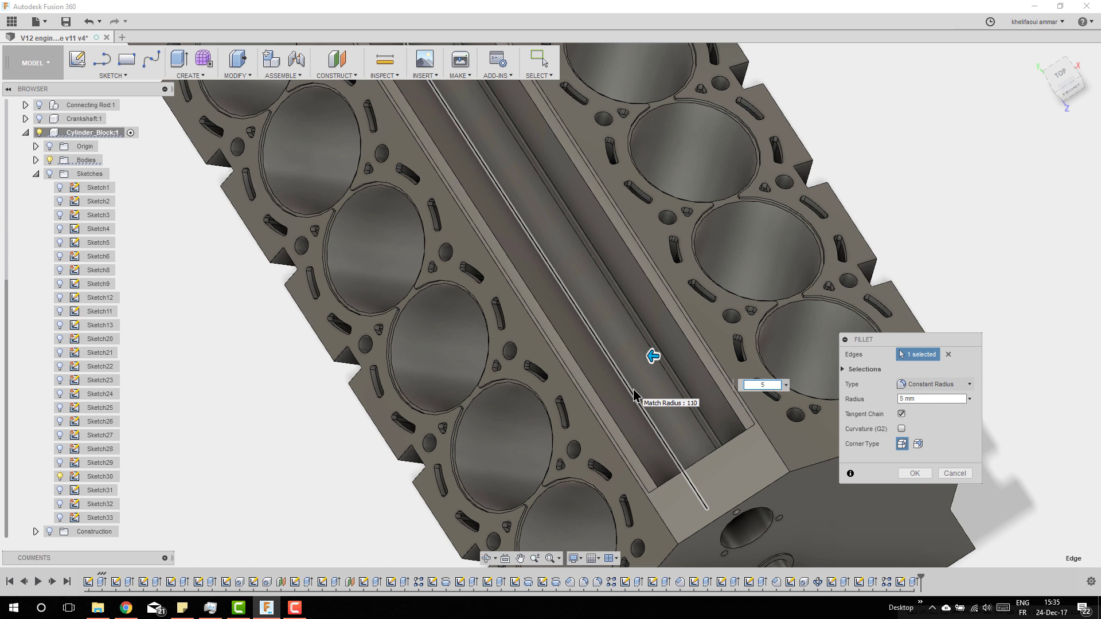
{"action": "left_click", "coordinate": [688, 435]}
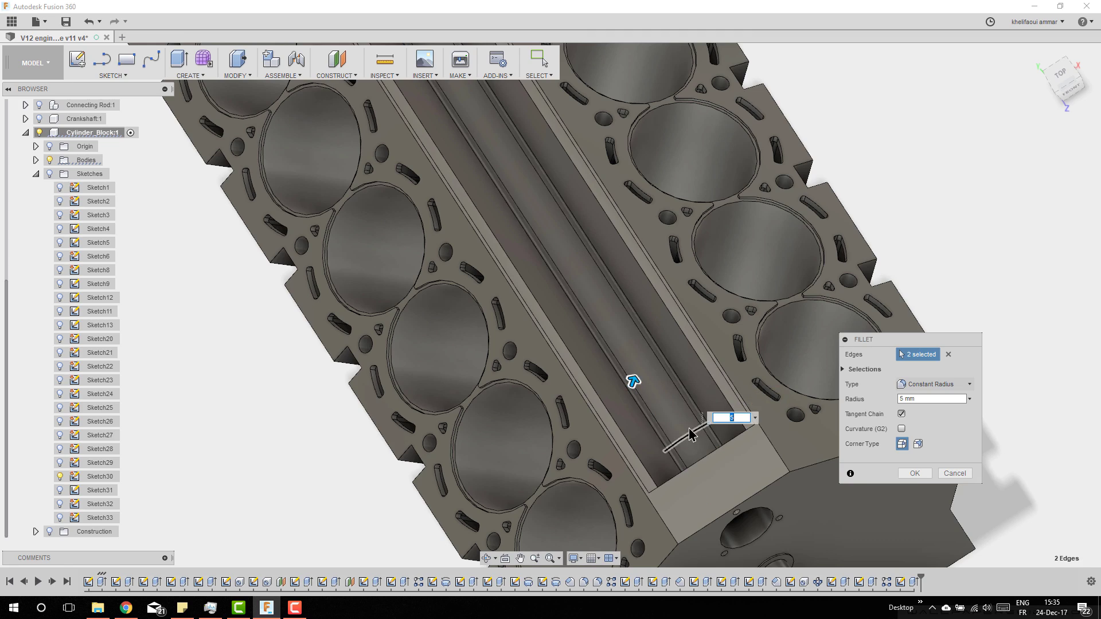
{"action": "left_click_drag", "start_coordinate": [632, 381], "coordinate": [646, 349]}
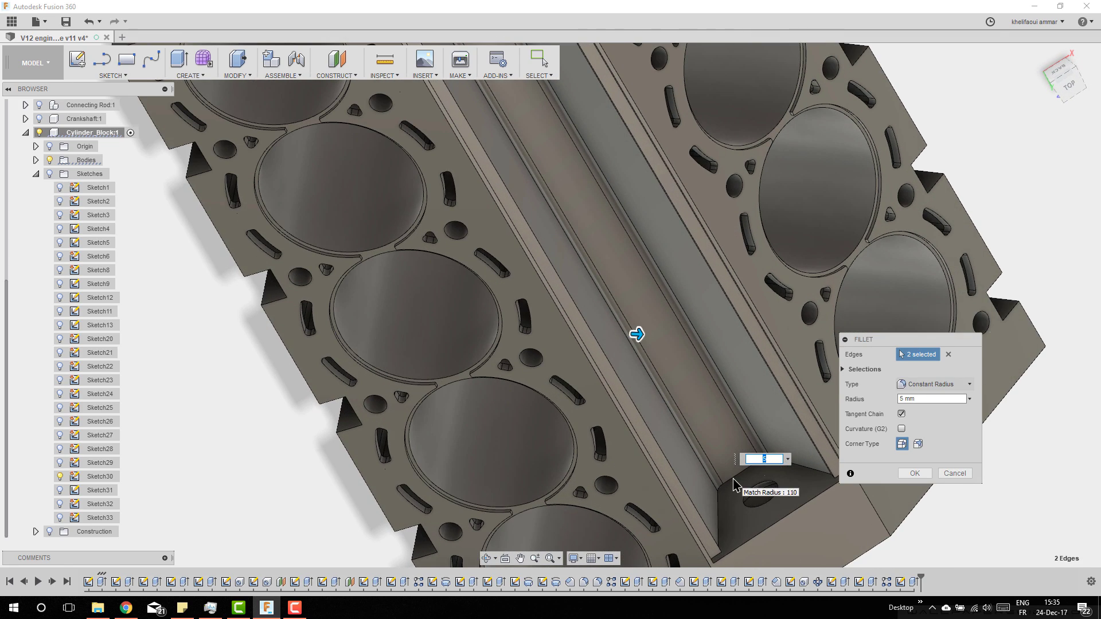
{"action": "left_click", "coordinate": [727, 474]}
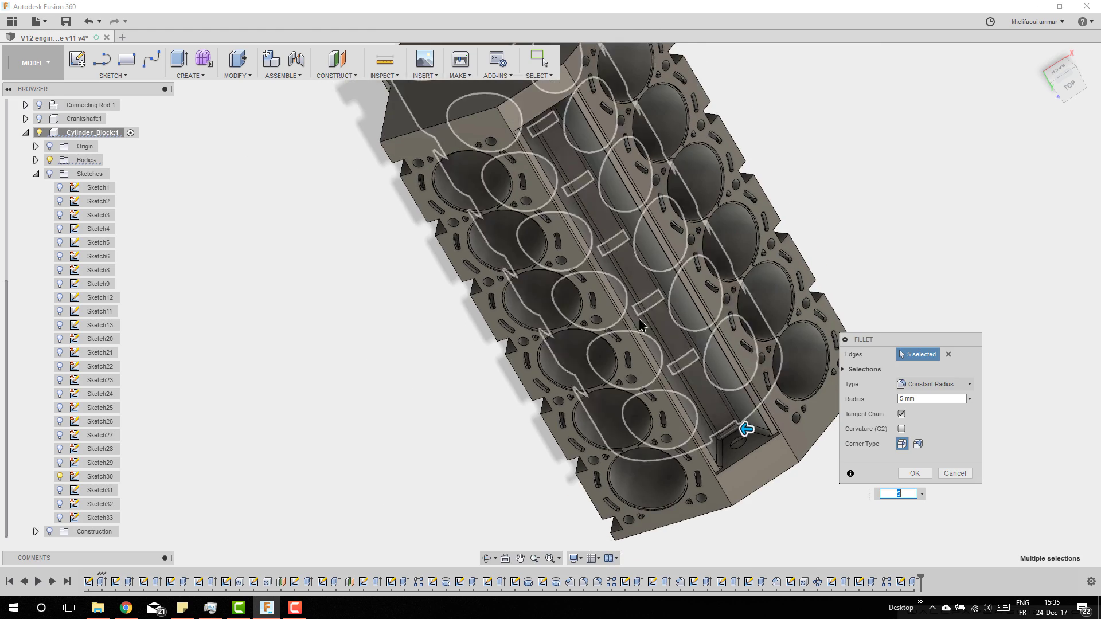
{"action": "left_click_drag", "start_coordinate": [639, 324], "coordinate": [552, 182]}
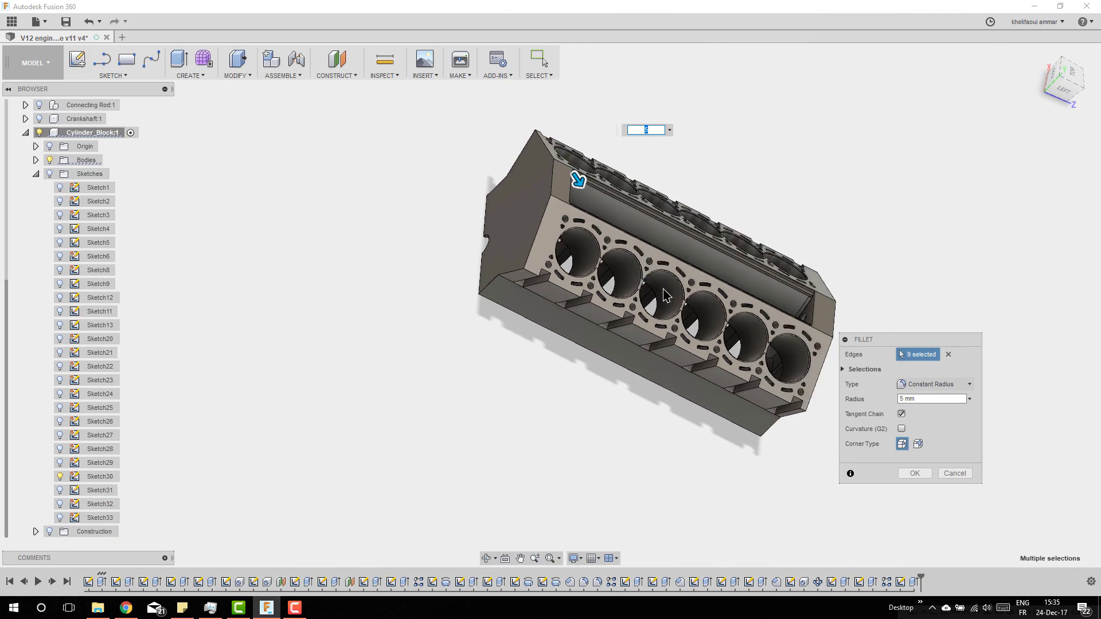
{"action": "scroll", "scroll_direction": "down", "scroll_amount": 3}
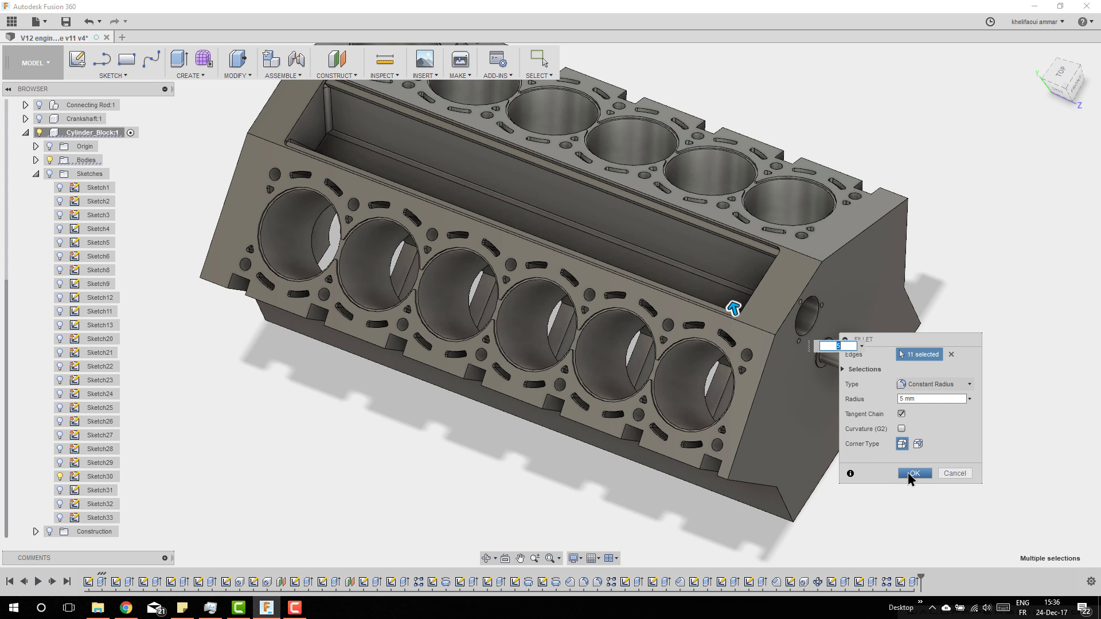
{"action": "left_click", "coordinate": [914, 473]}
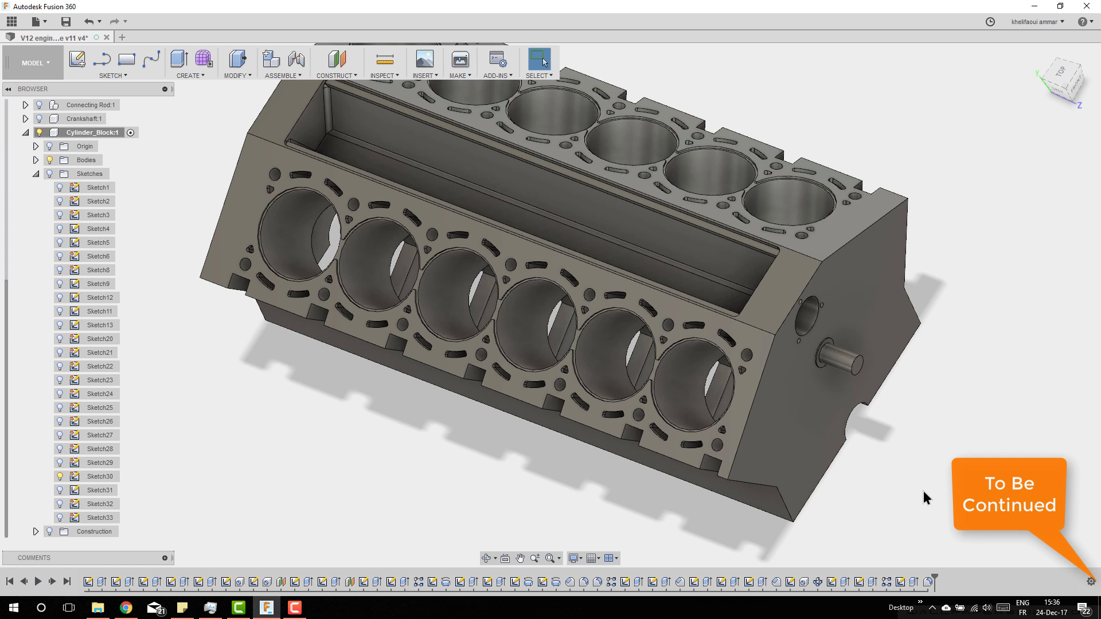